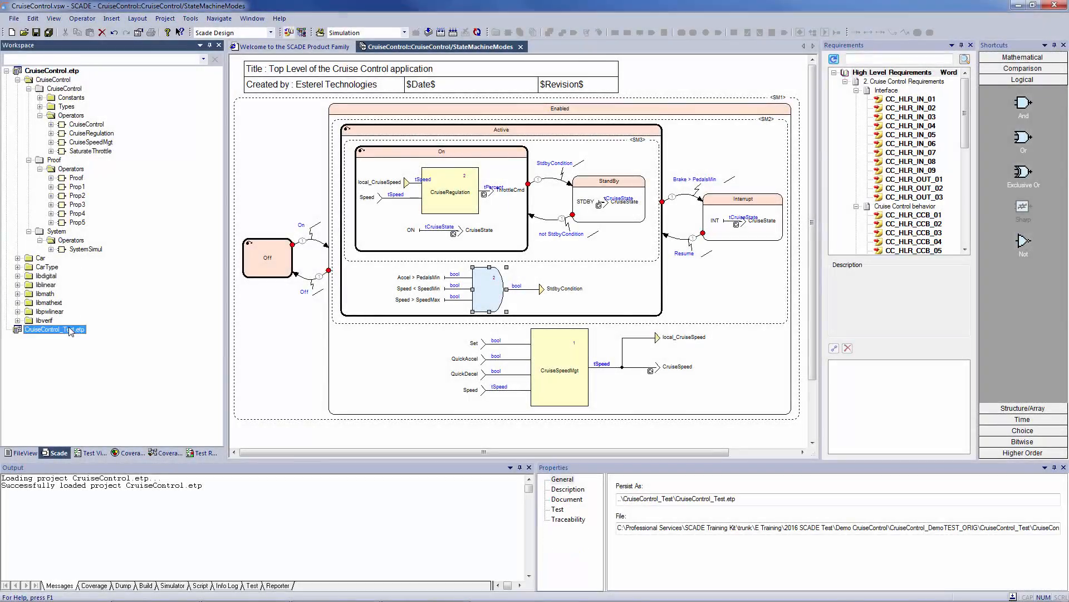
Set CruiseControl_Test.etp as the active project from its Workspace context menu.
right_click(54, 330)
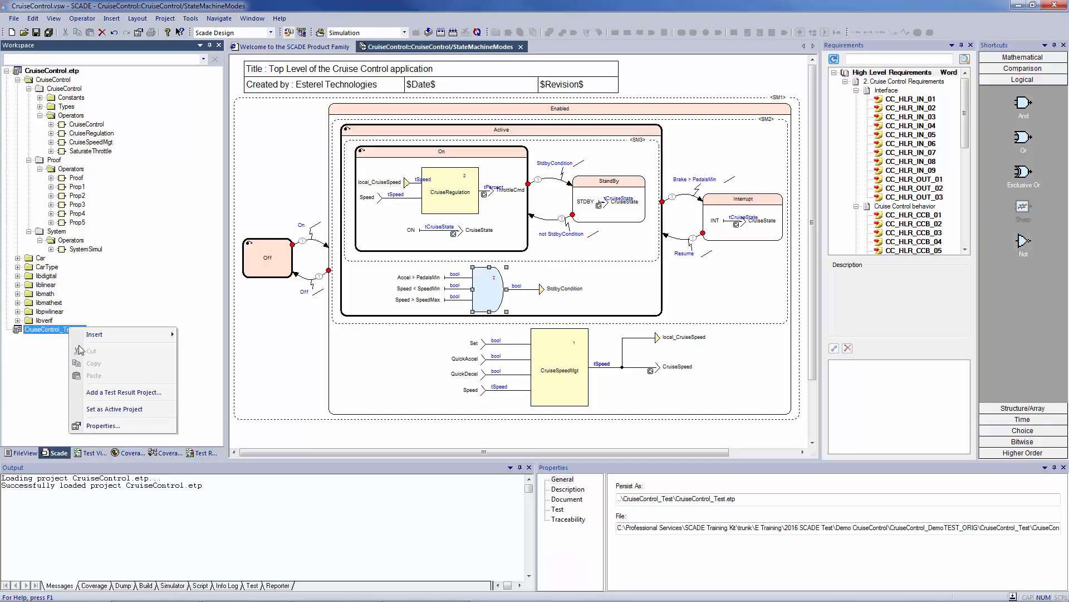
mouse_move(121, 409)
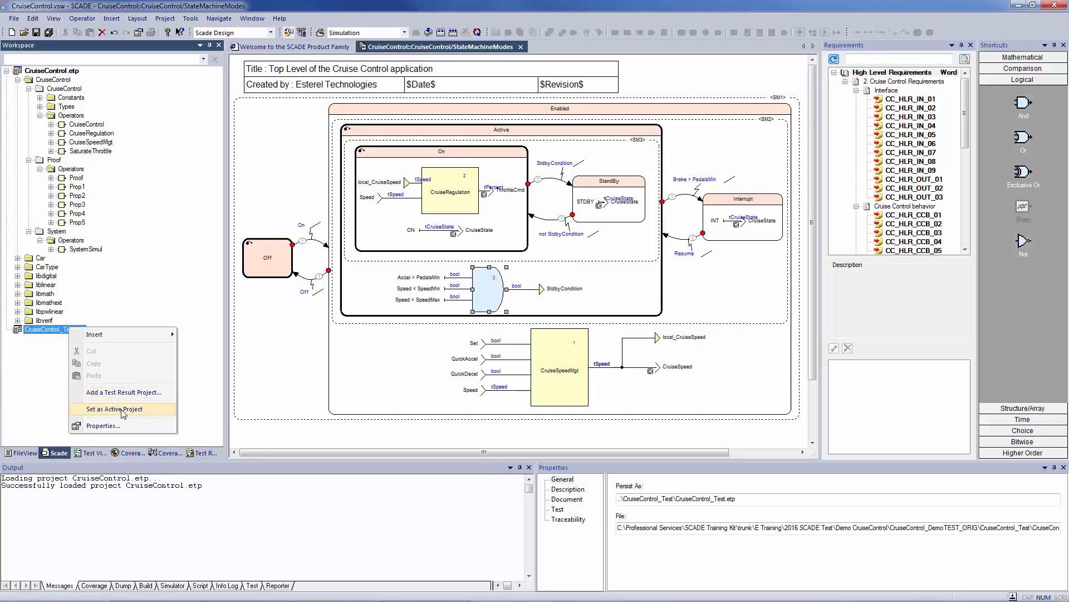
left_click(114, 408)
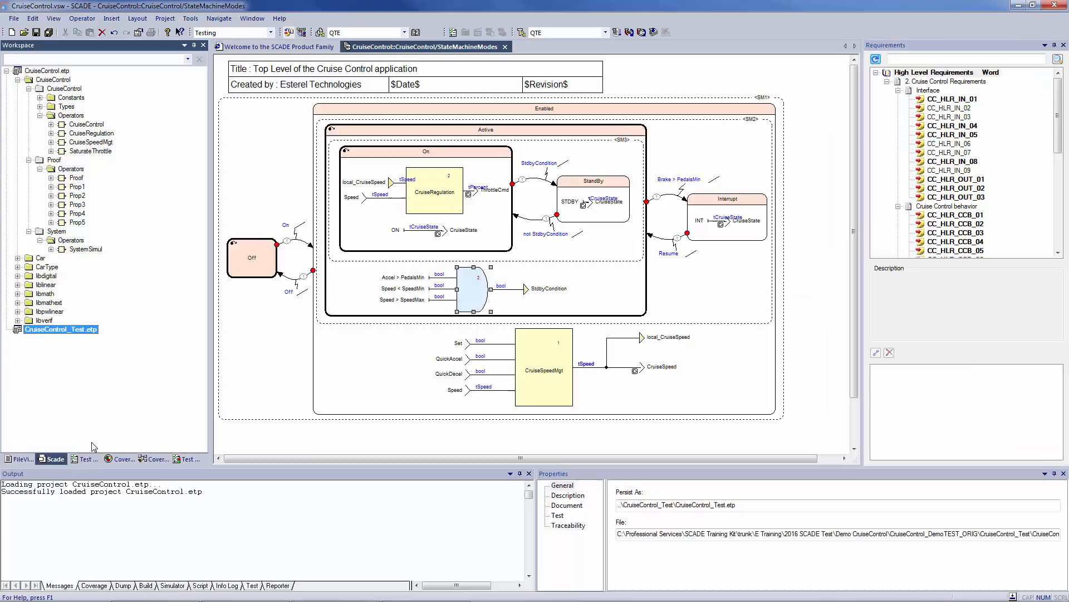
Open CruiseControlBehavior.sss and confirm Host Execution settings with Full report details.
left_click(85, 458)
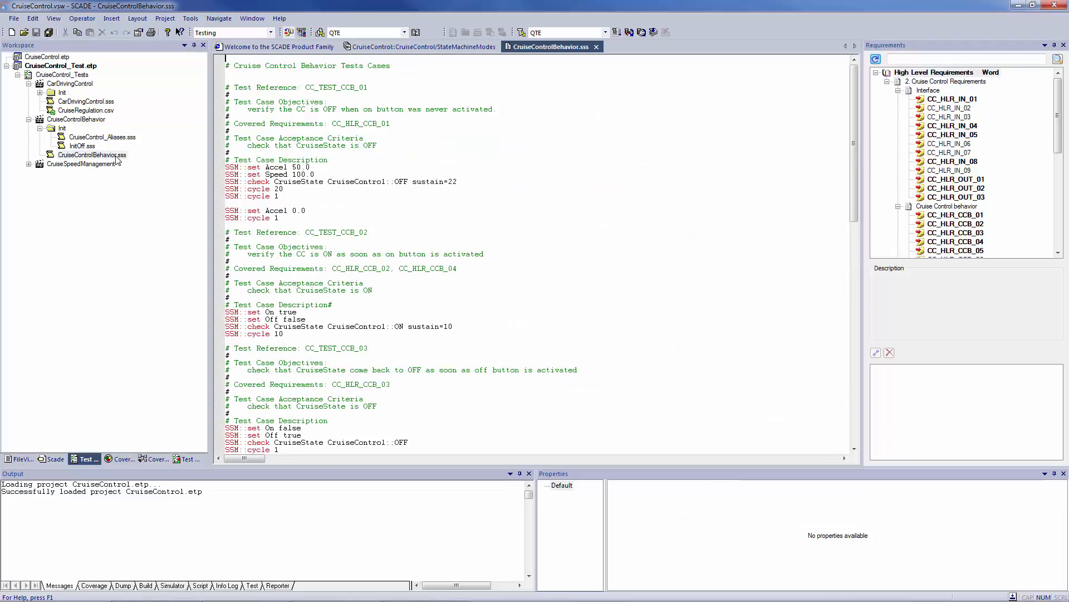
mouse_move(176, 161)
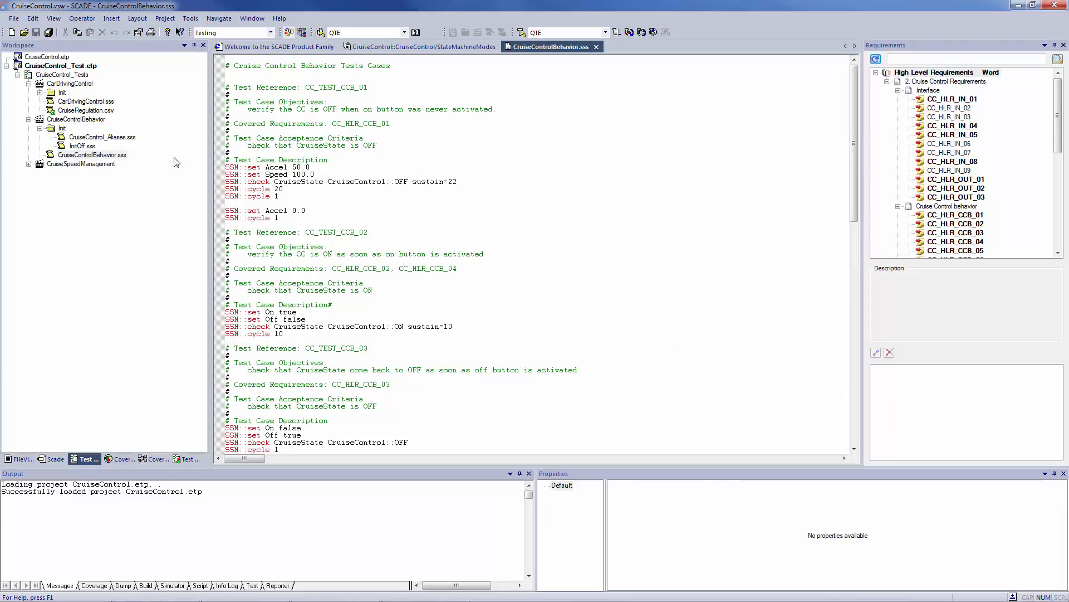
left_click(521, 32)
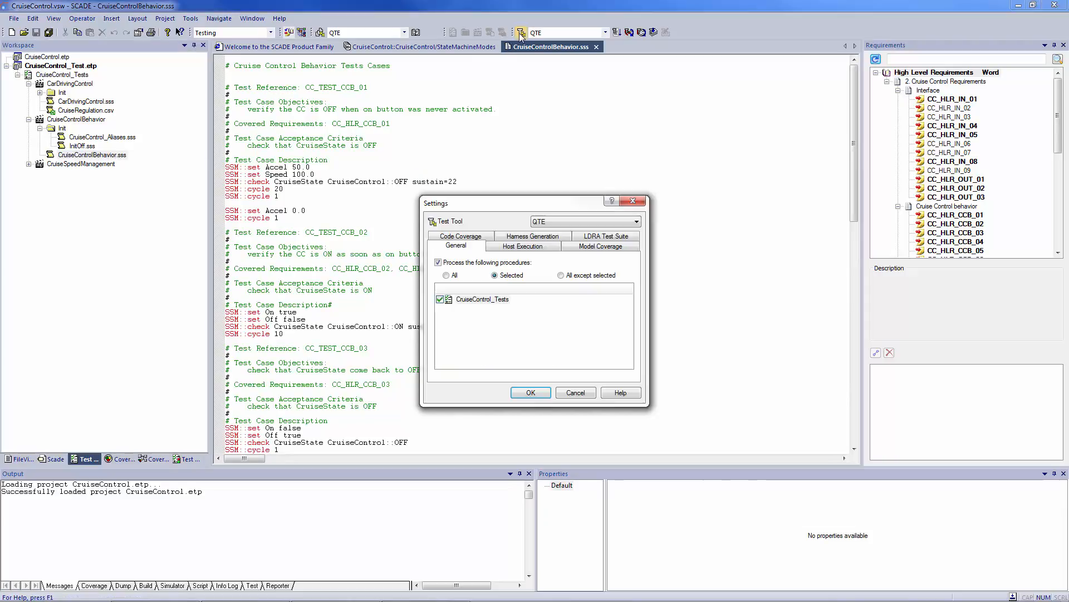
left_click(522, 246)
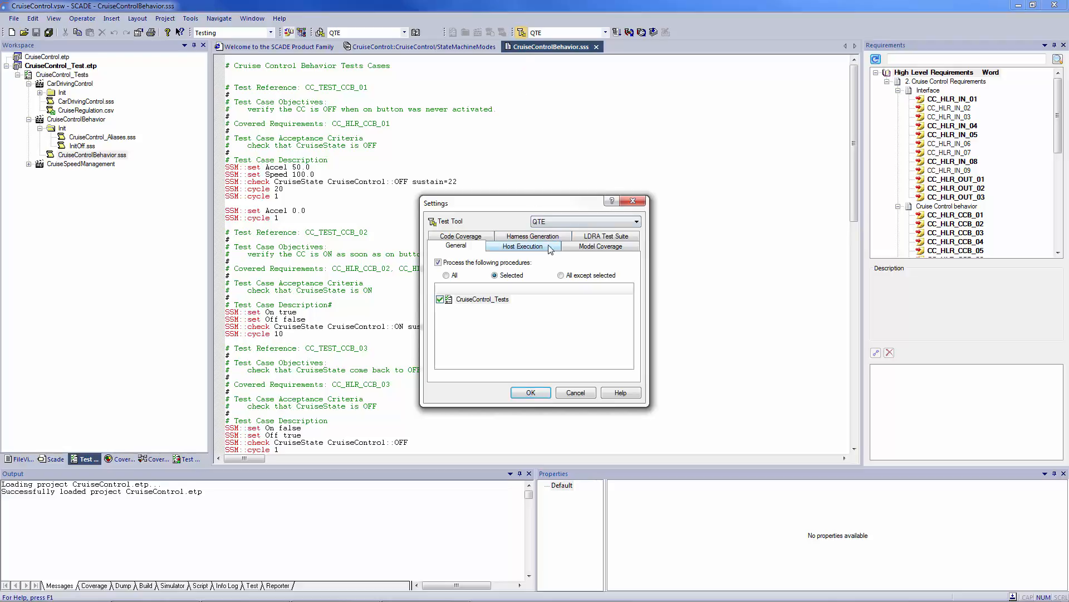
left_click(521, 245)
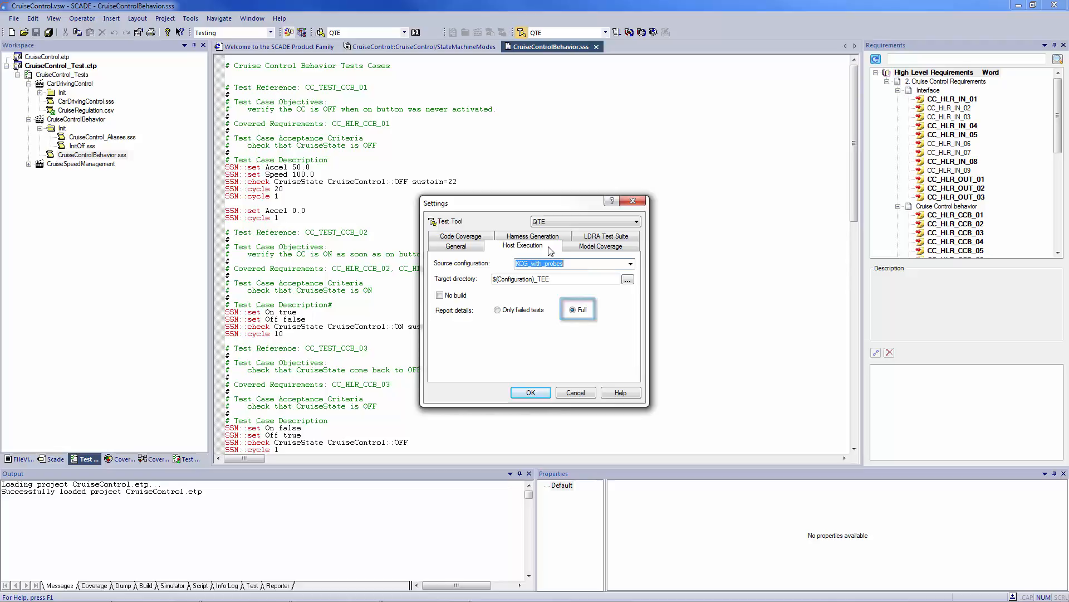
left_click(531, 392)
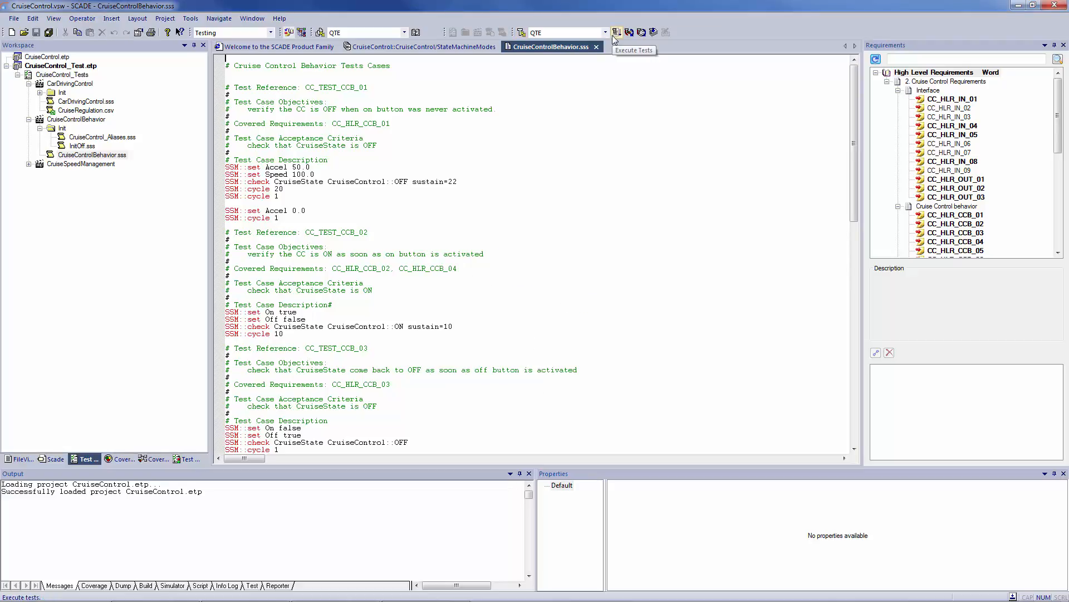
Execute all test procedures and open the failed CruiseControlBehavior detailed results.
left_click(615, 32)
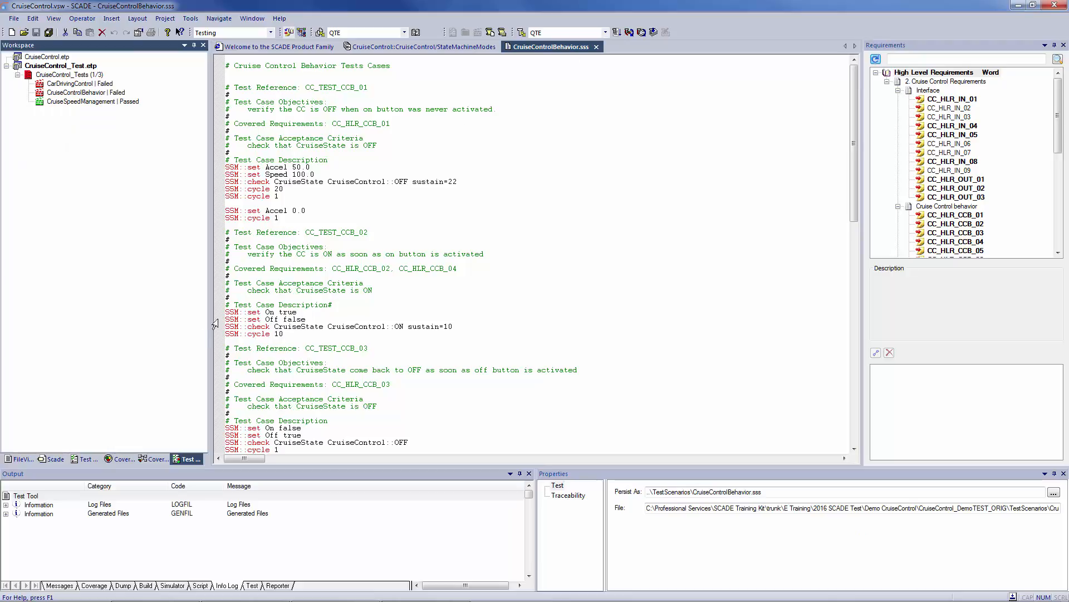
left_click(7, 512)
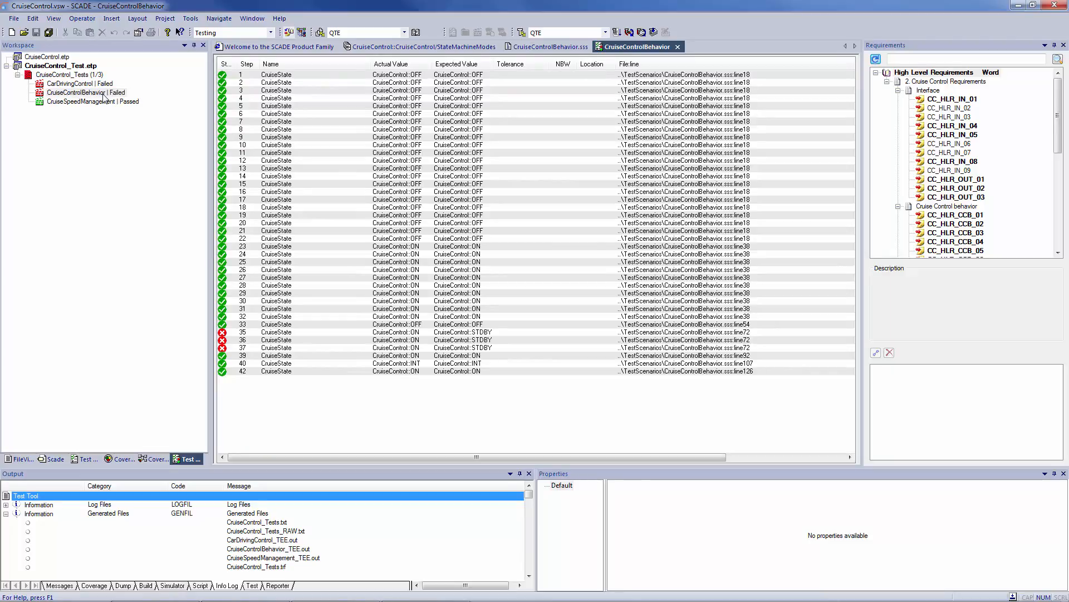
Sort failed checks to the top and jump to failed step 35 at scenario line 72.
left_click(225, 63)
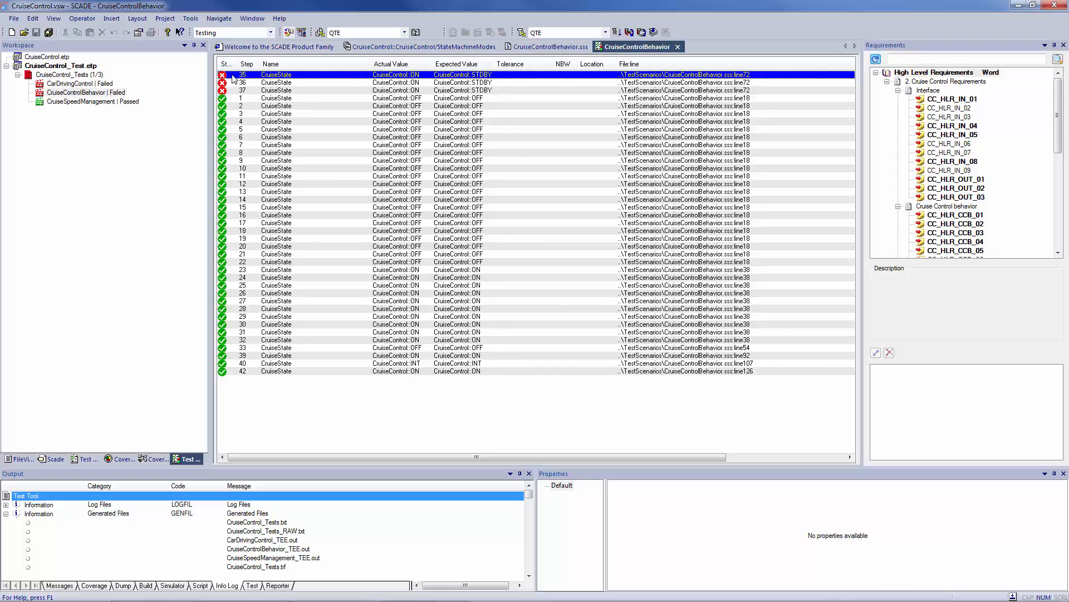
left_click(549, 47)
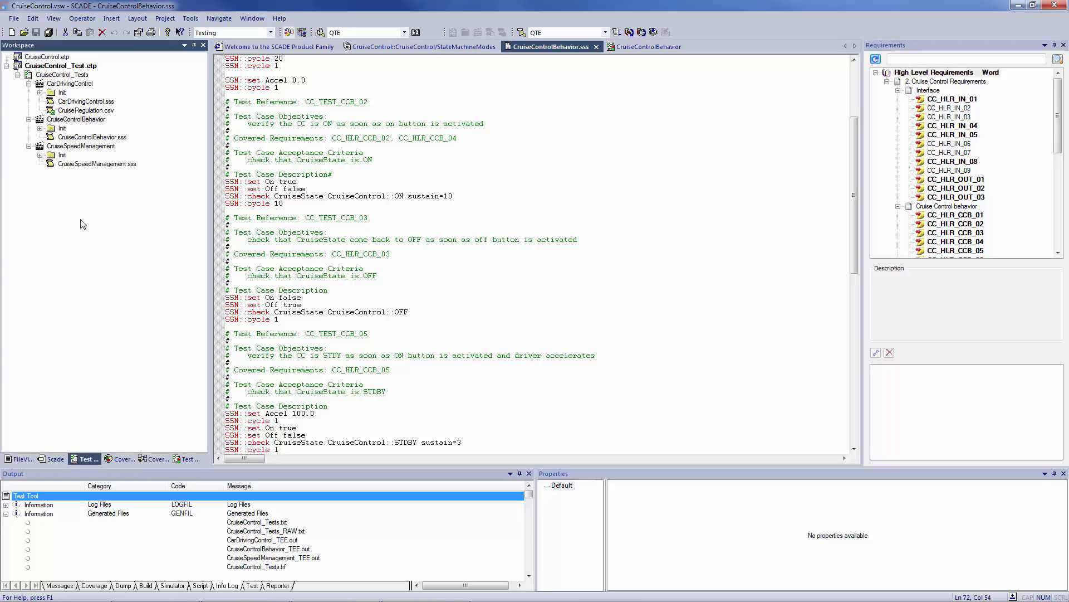
Generate a simulation scenario from CruiseControlBehavior and save the file.
right_click(76, 119)
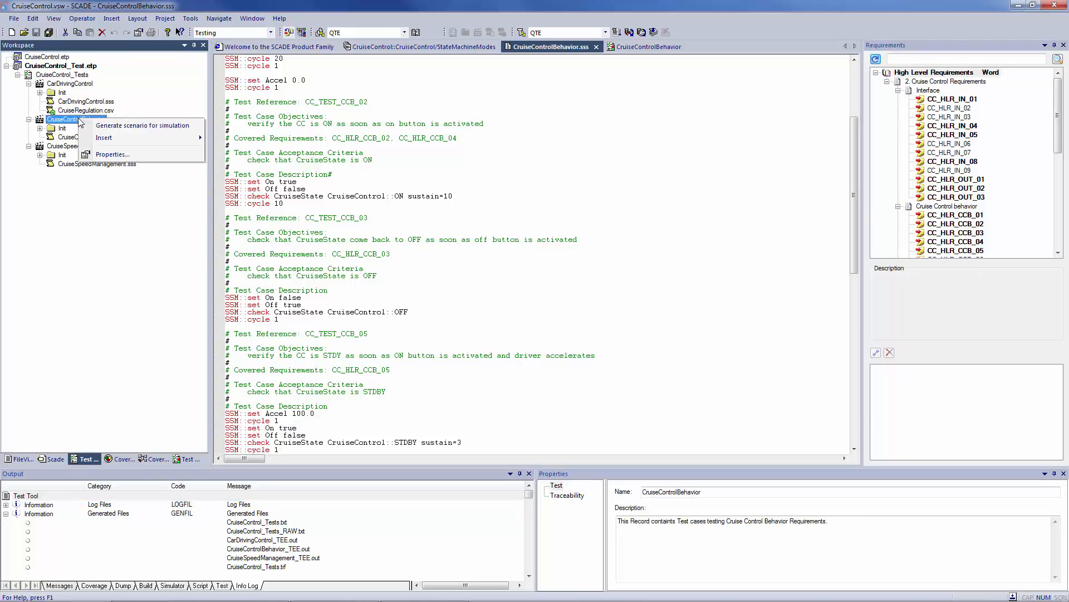
left_click(142, 125)
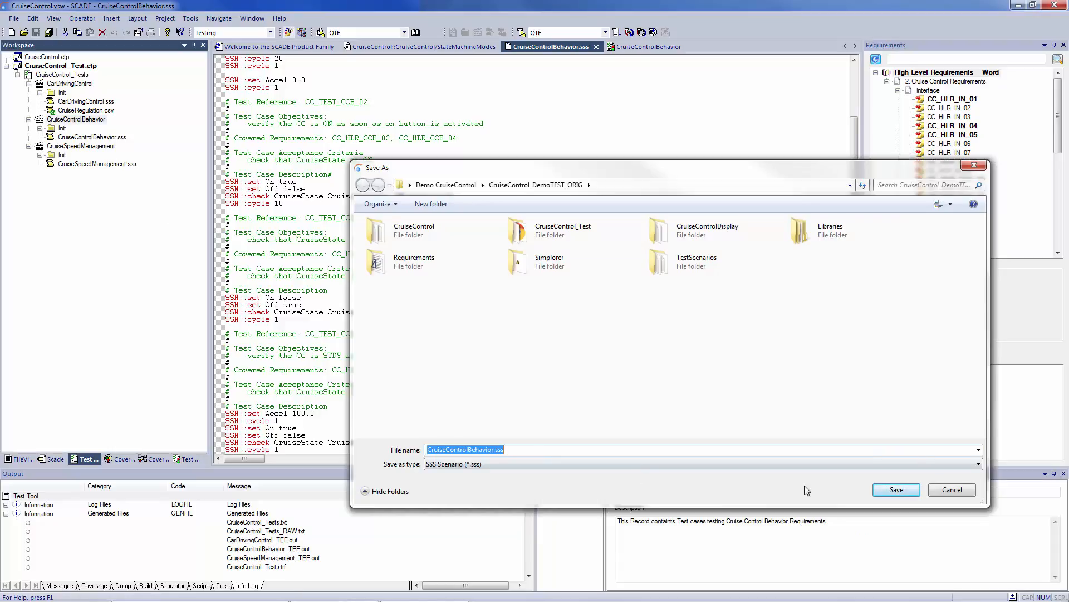
left_click(896, 489)
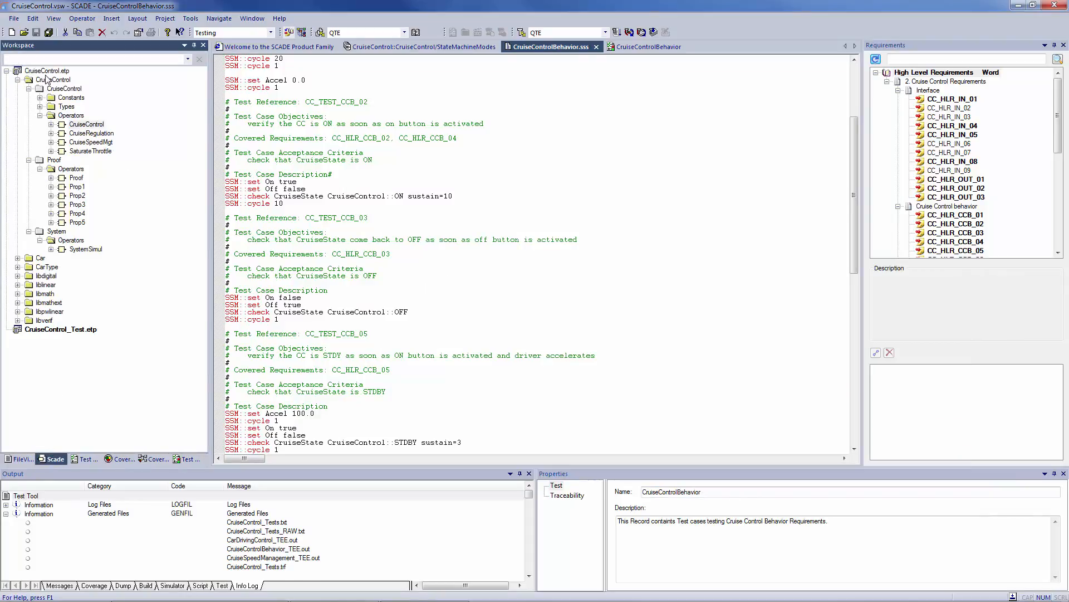
Simulate the CruiseControl model with CruiseControlBehavior.sss until the STDBY check fails at cycle 34.
left_click(47, 70)
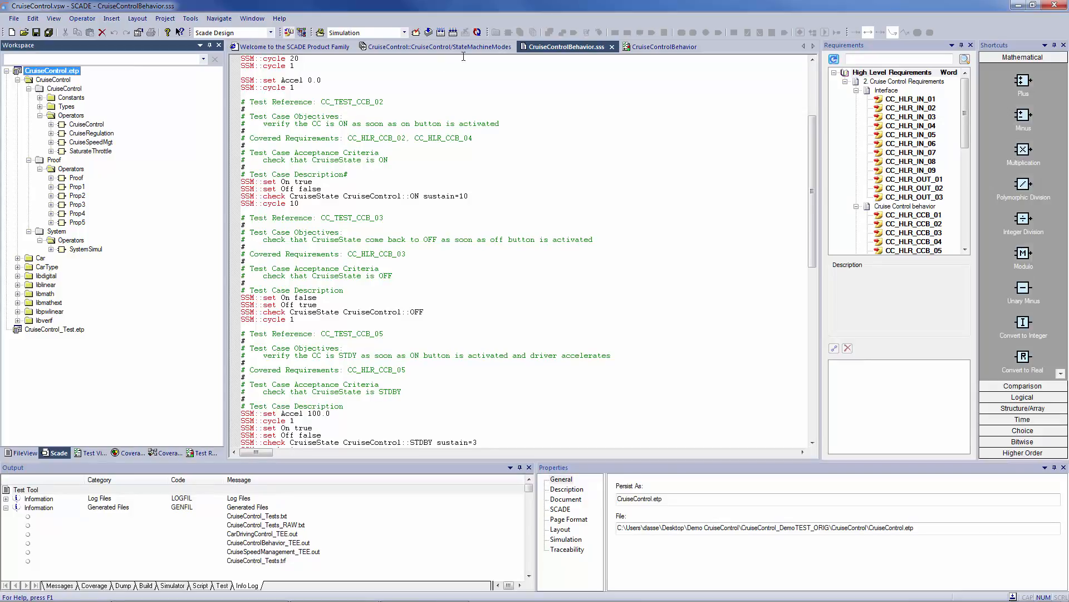
left_click(478, 33)
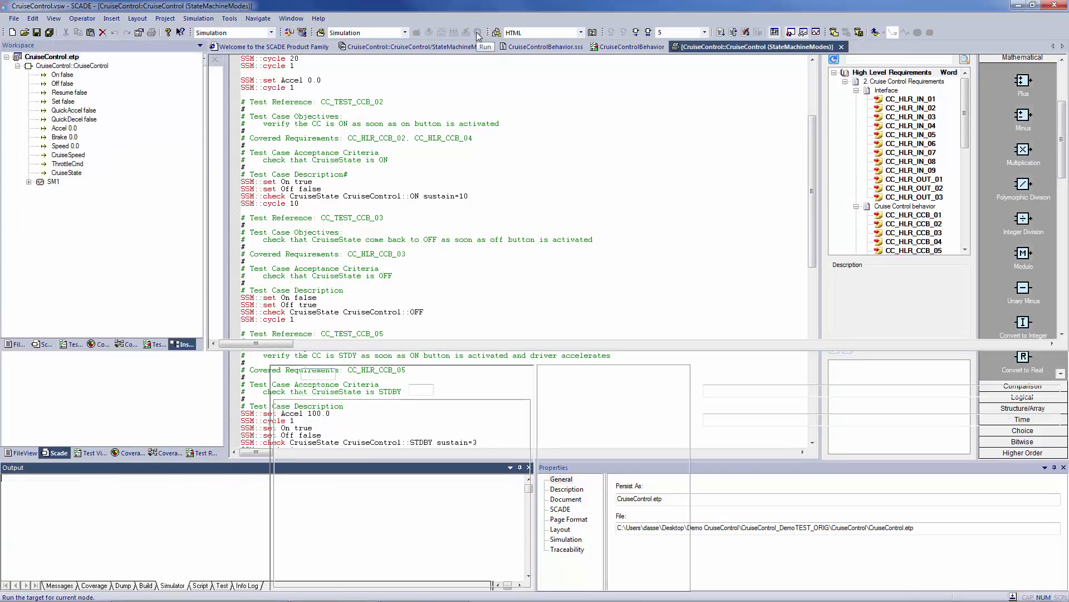
left_click(833, 32)
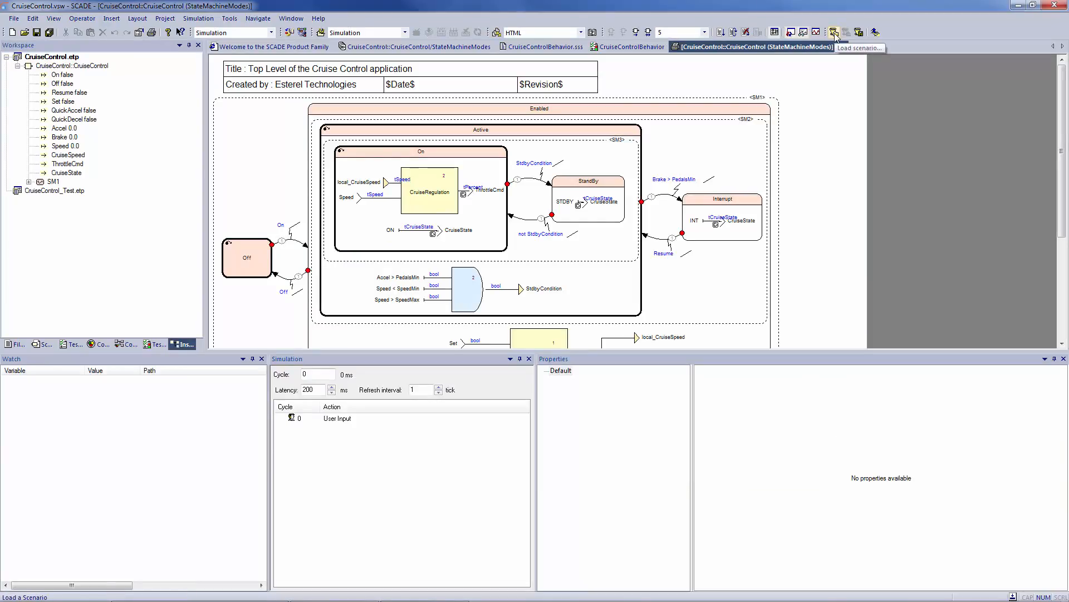
left_click(834, 32)
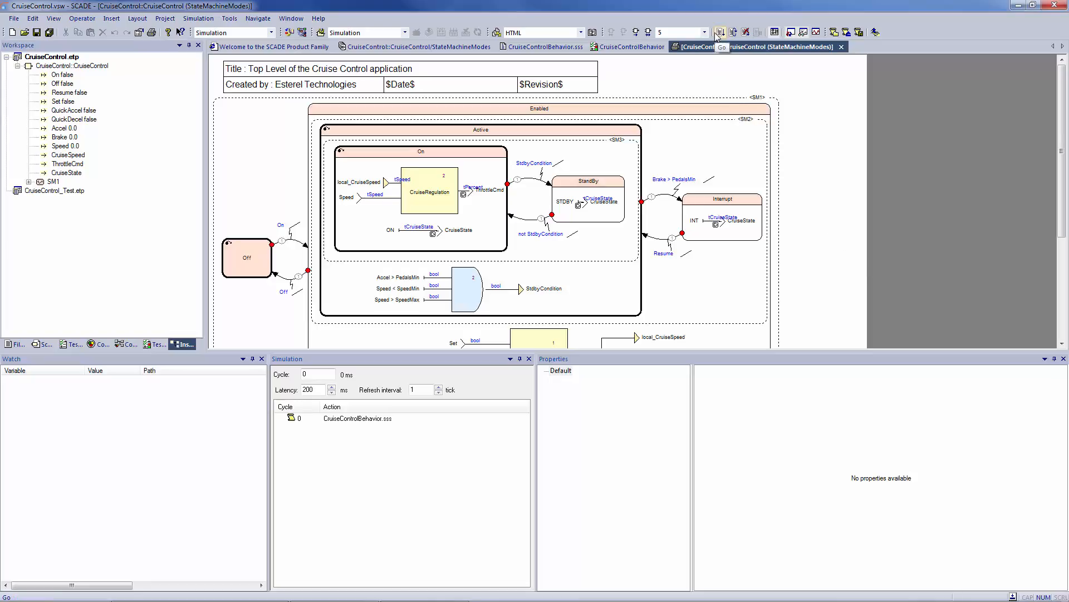
left_click(718, 32)
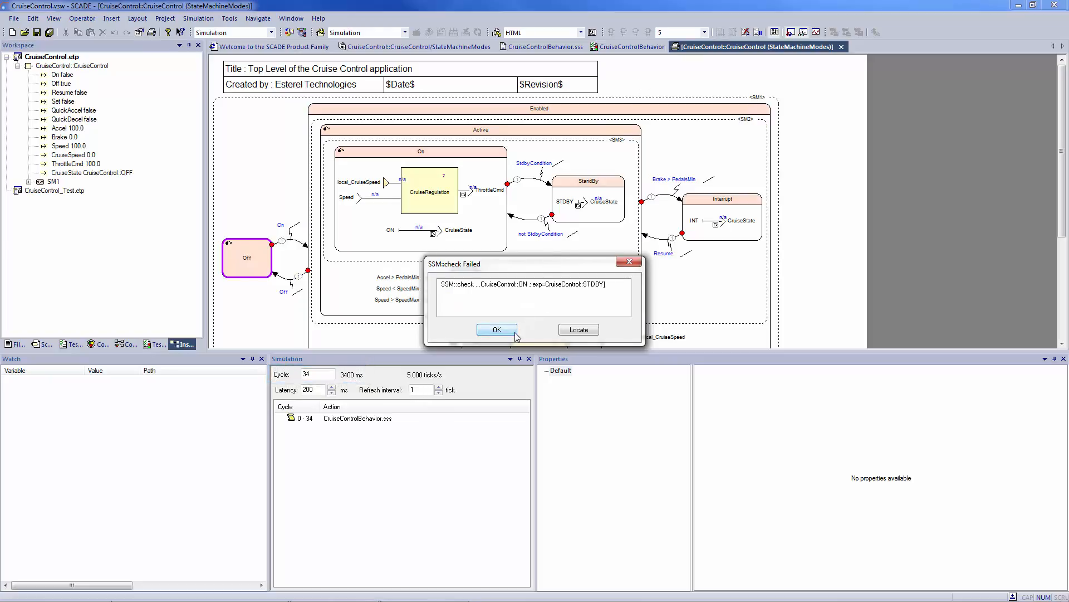
Dismiss the SSM::check Failed dialog and return to the StateMachineModes diagram.
left_click(497, 330)
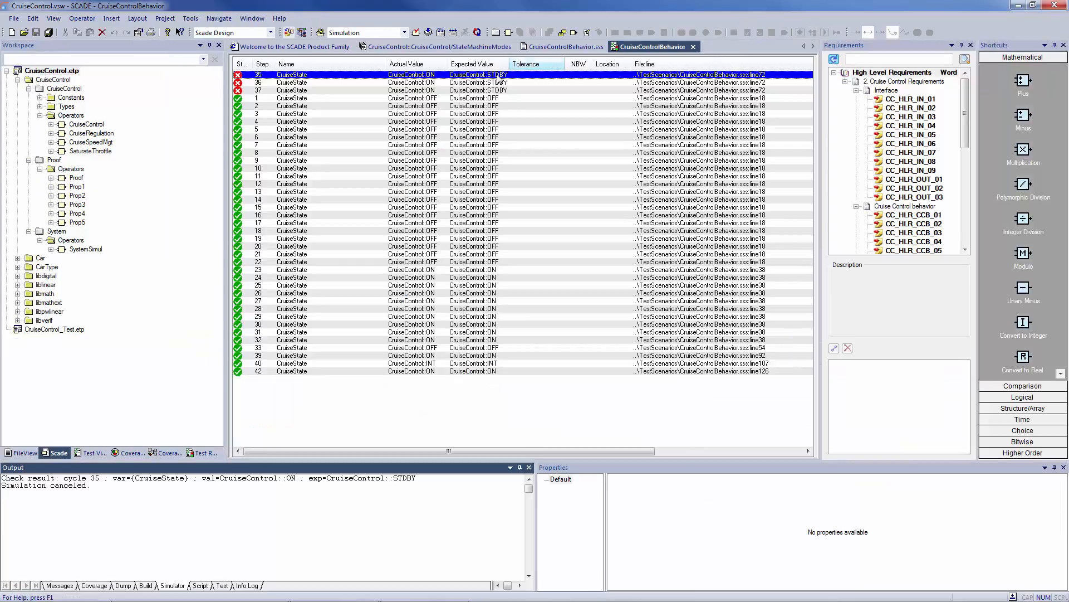
left_click(436, 46)
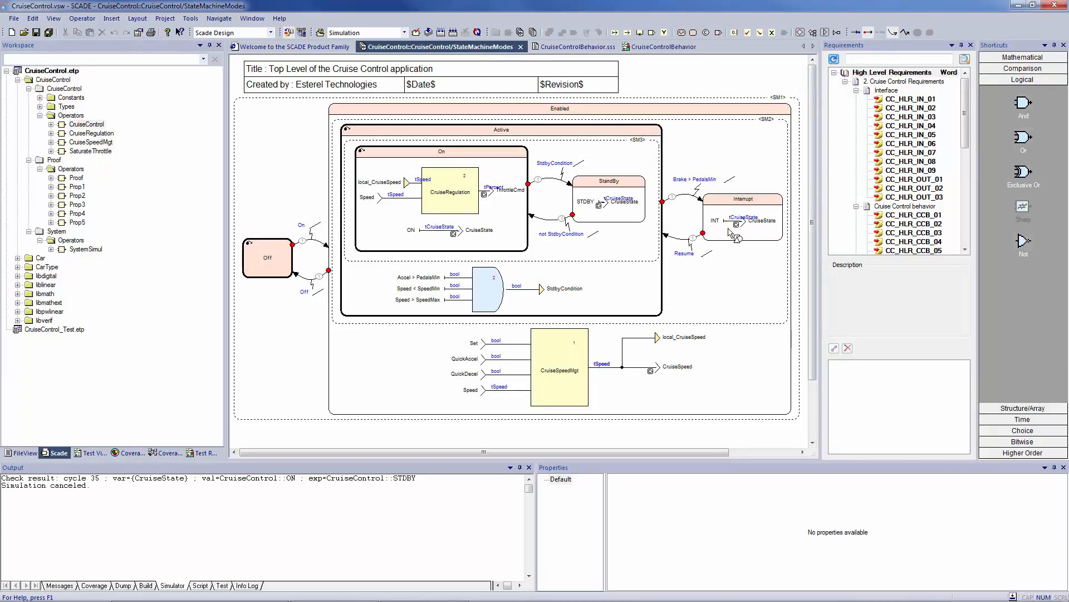
Swap the And block feeding StbyCondition for Or and rebuild the model.
left_click(485, 289)
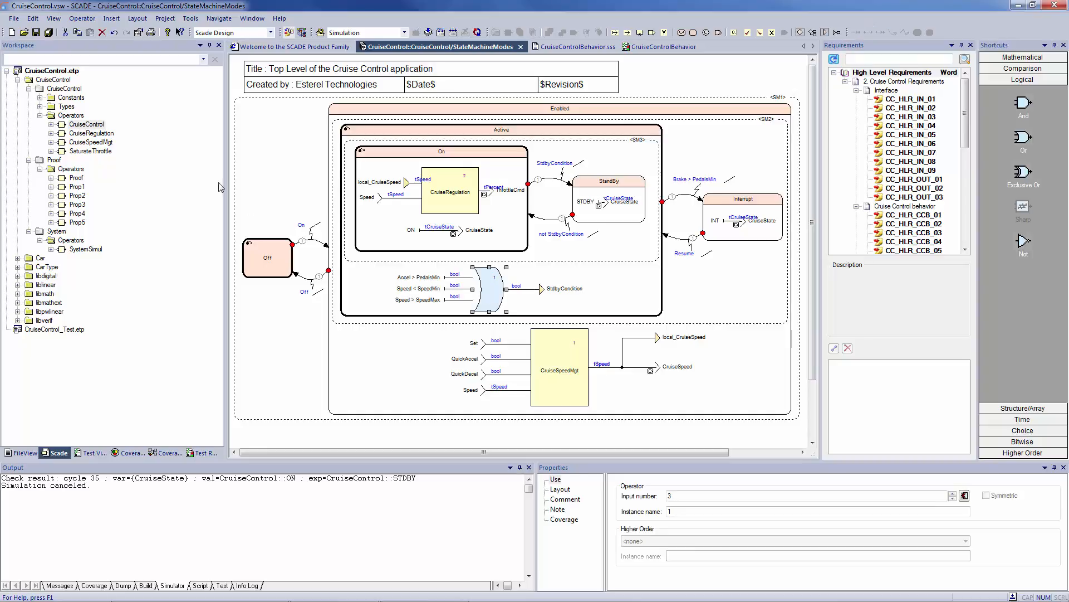
left_click(51, 70)
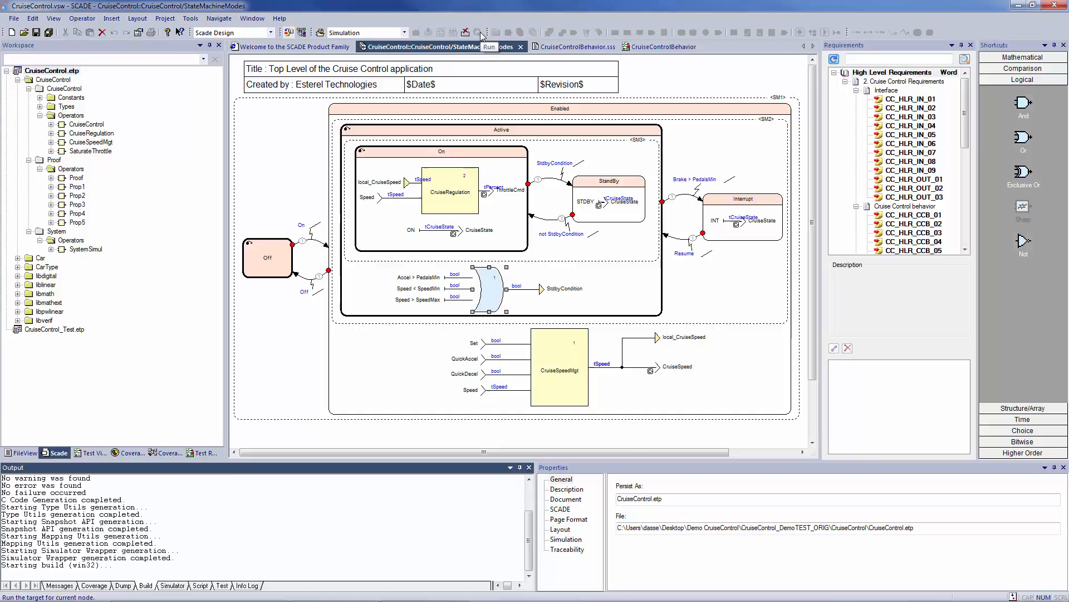
left_click(482, 32)
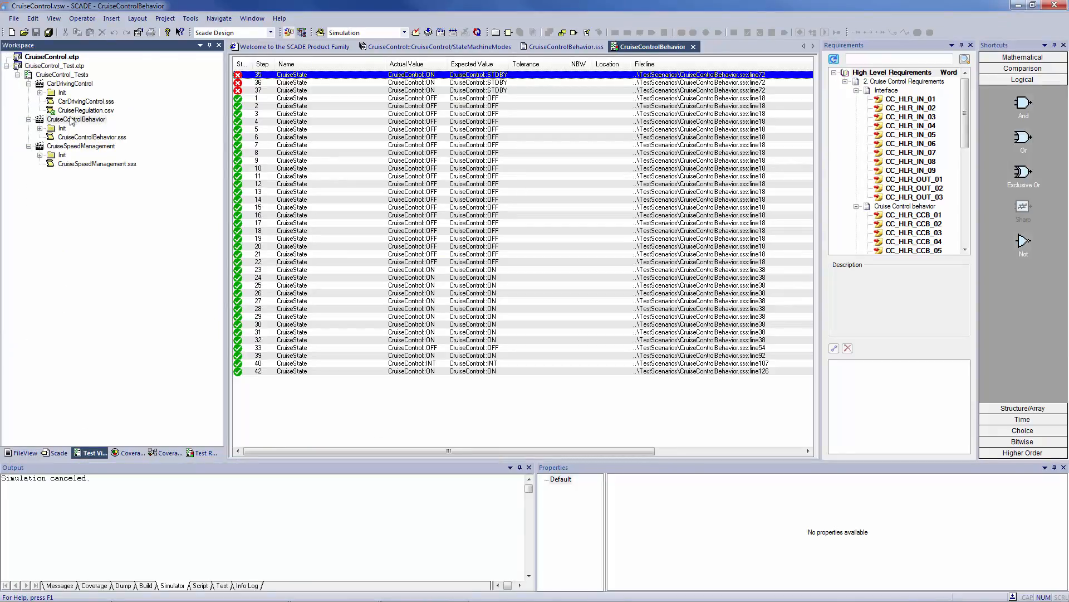
Rerun all test suites and open the now-passing CruiseControlBehavior results.
right_click(54, 66)
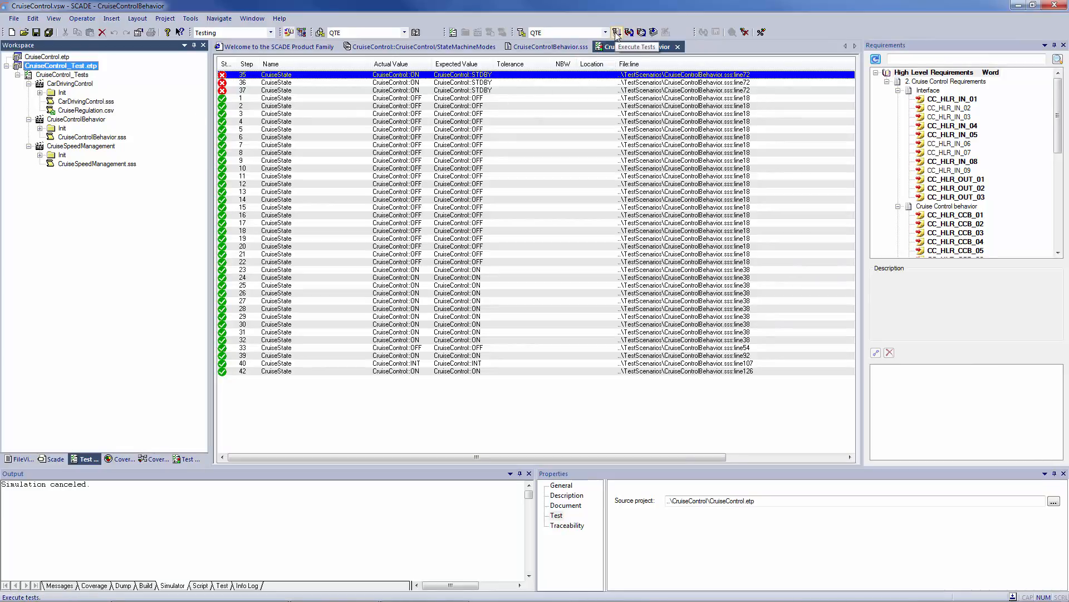
left_click(549, 47)
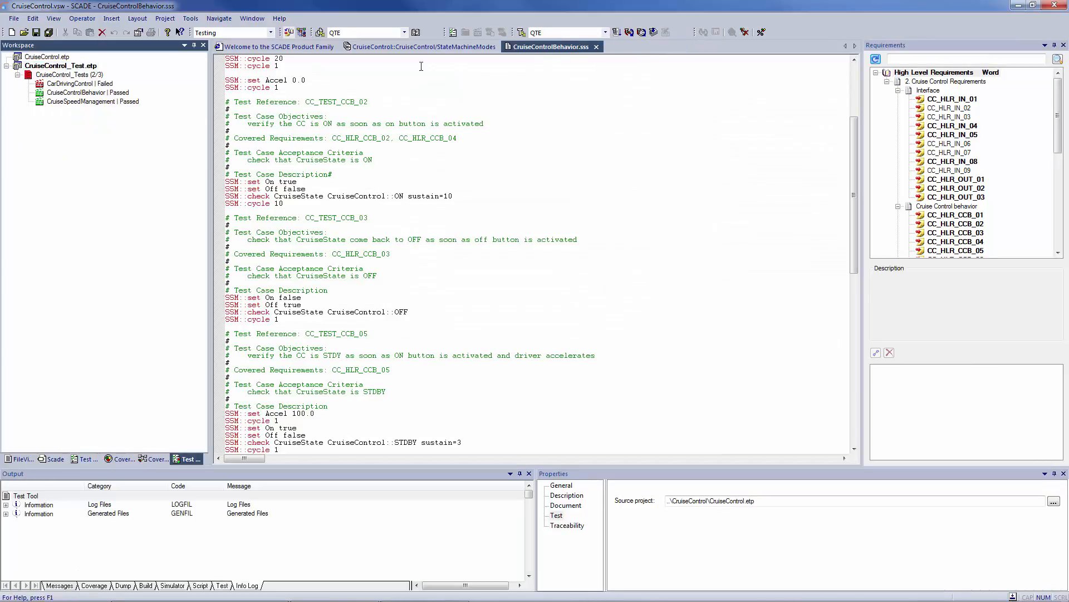
double_click(86, 93)
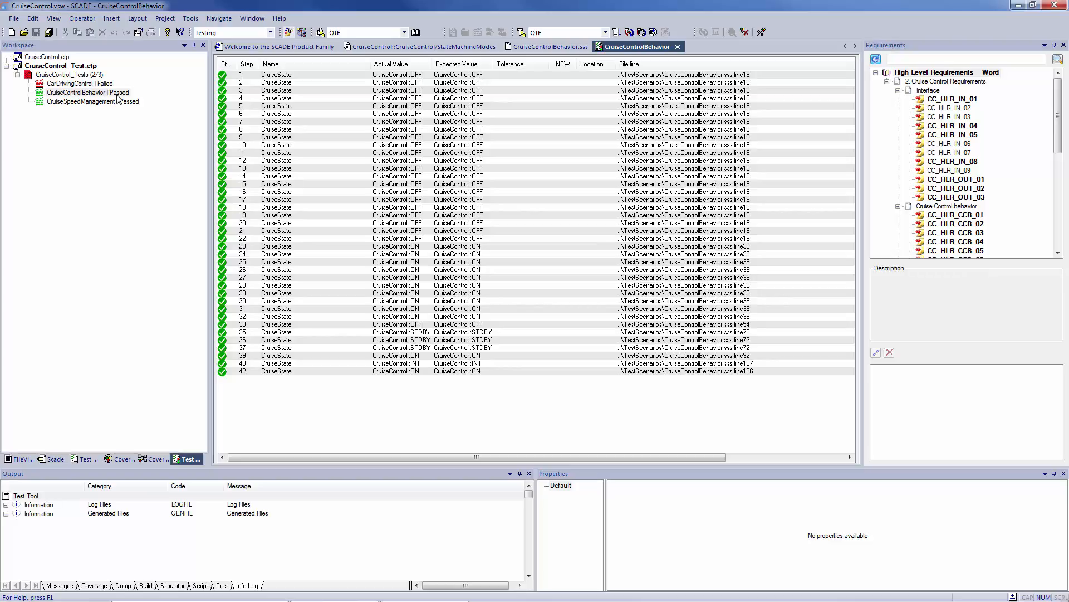
left_click(416, 47)
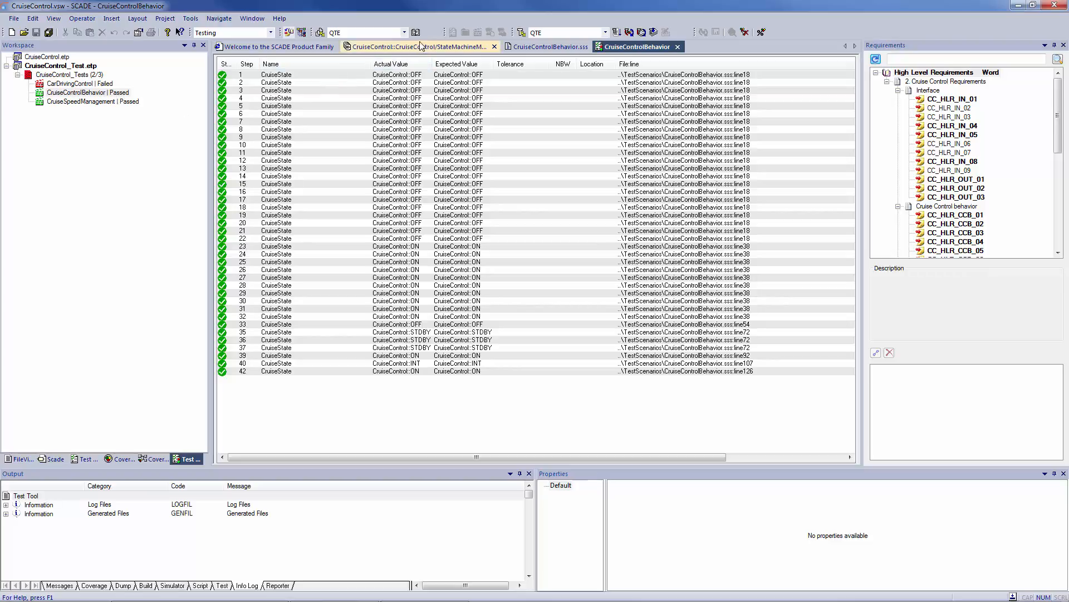
Generate the Model Test Coverage report showing 98.16% project coverage.
left_click(415, 32)
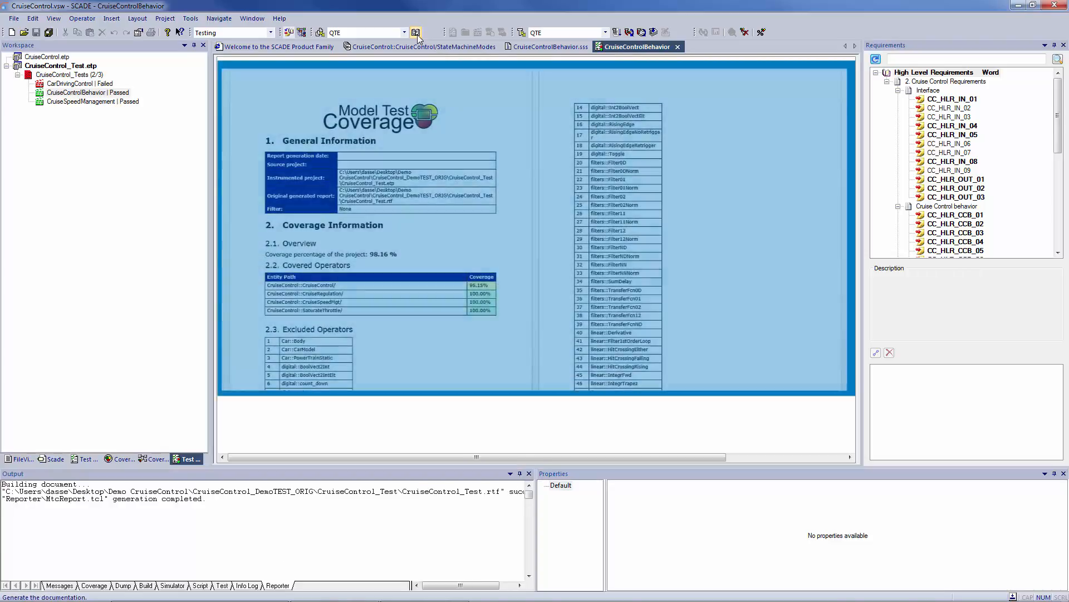
scroll("down", 3)
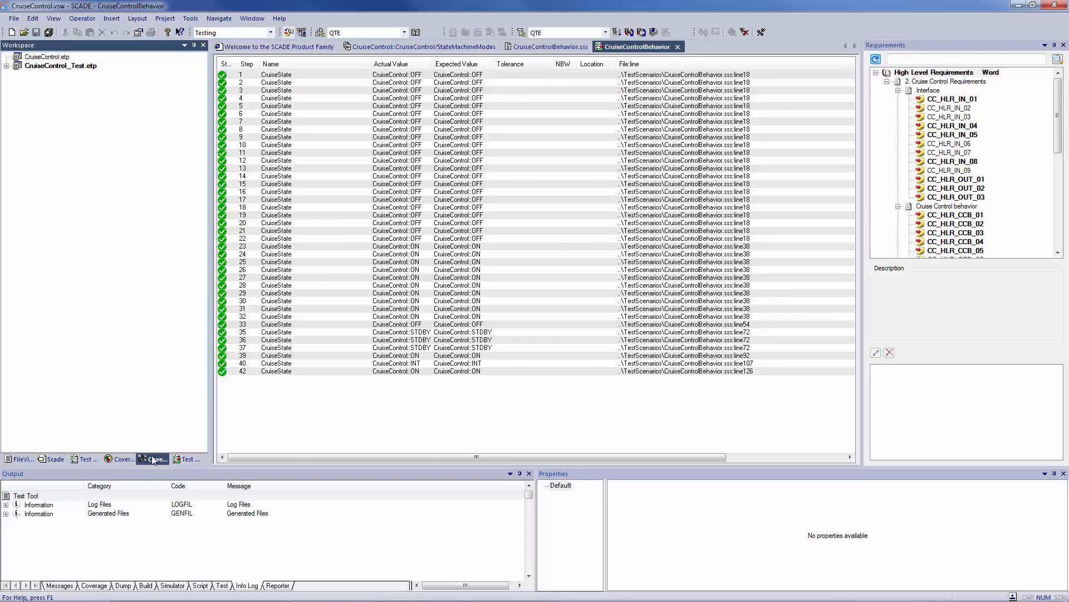
Drill into the coverage tree down to the SM1 Enabled state of CruiseControl::CruiseControl.
left_click(7, 66)
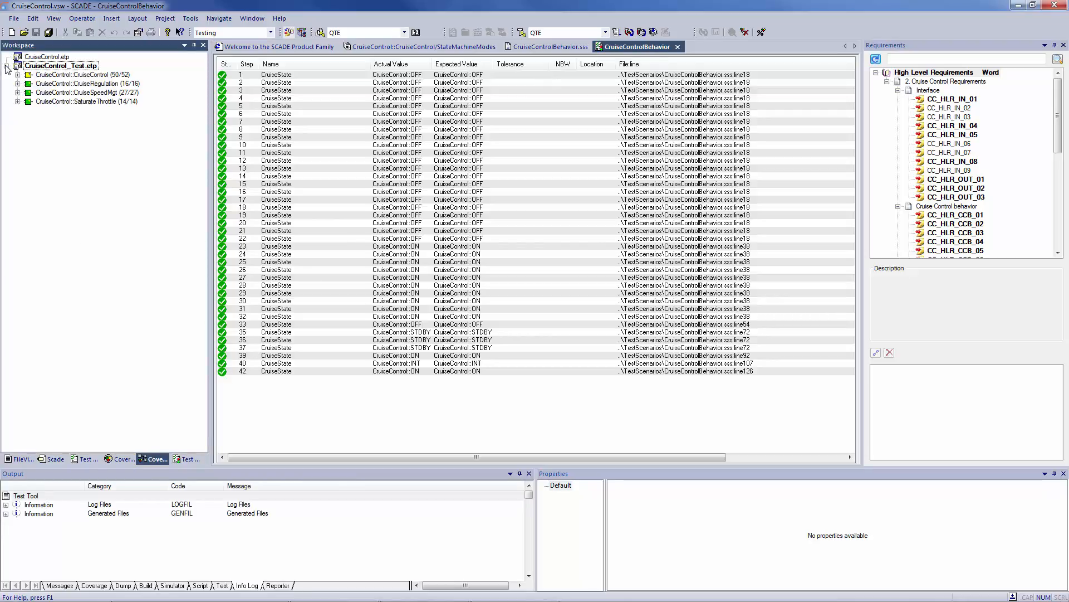
left_click(17, 74)
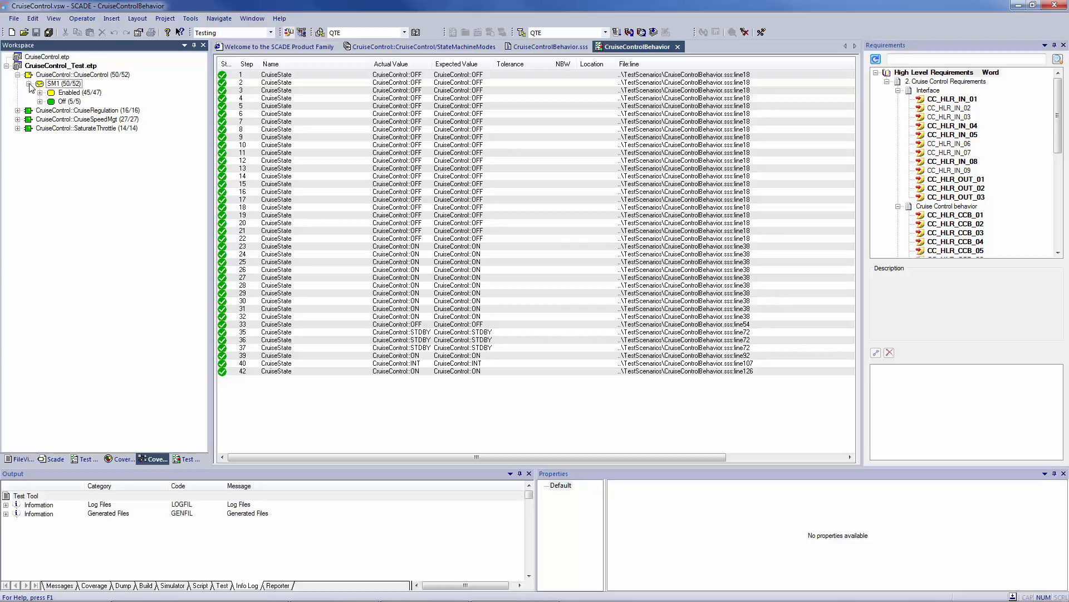
left_click(40, 93)
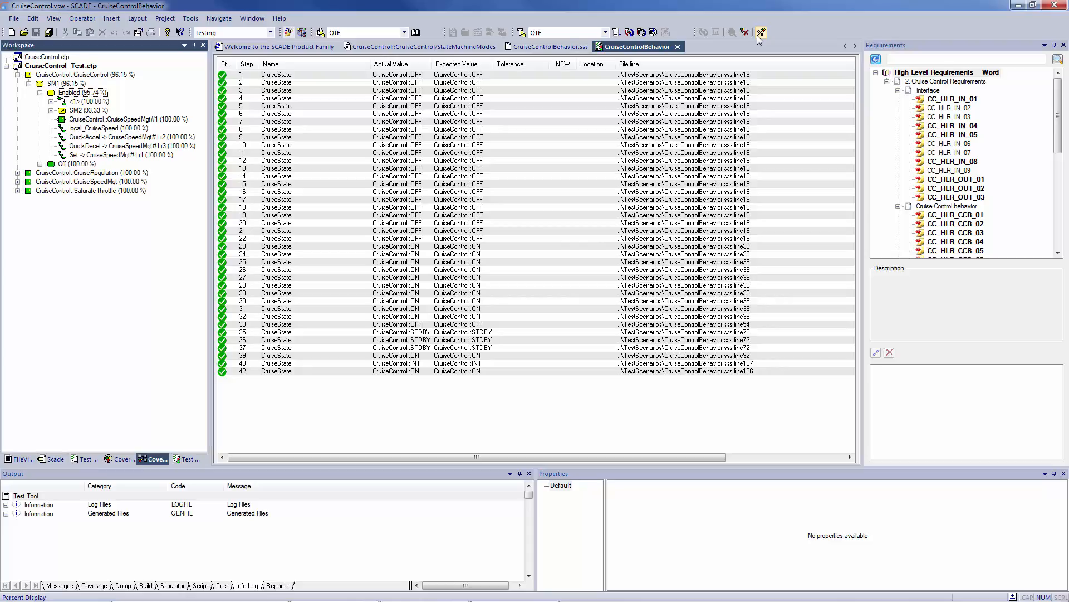
mouse_move(641, 32)
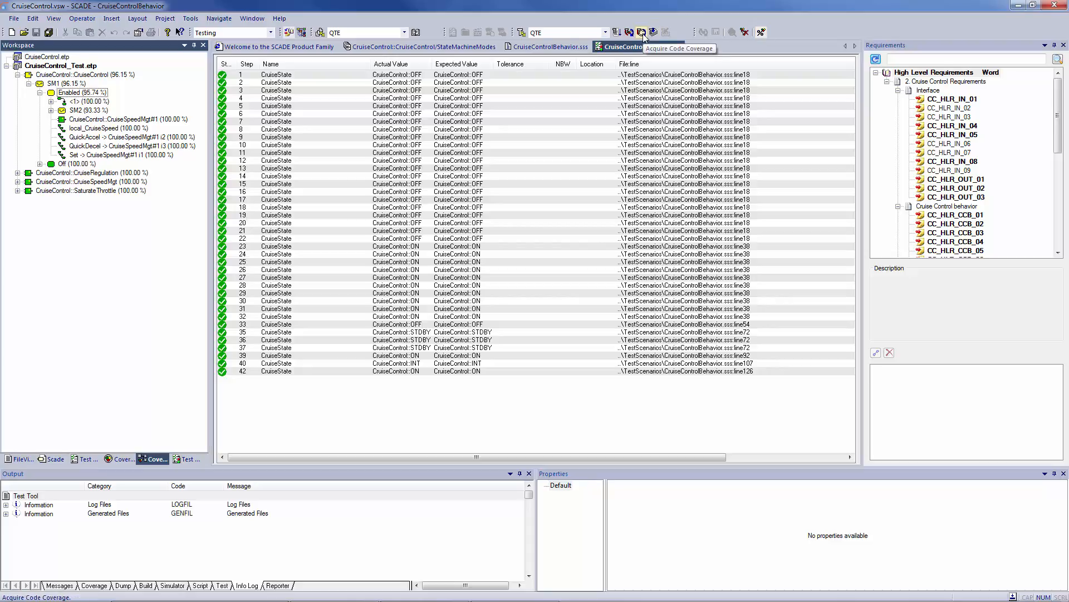
Acquire code coverage and bring the section 4 code coverage summary table into view.
left_click(641, 32)
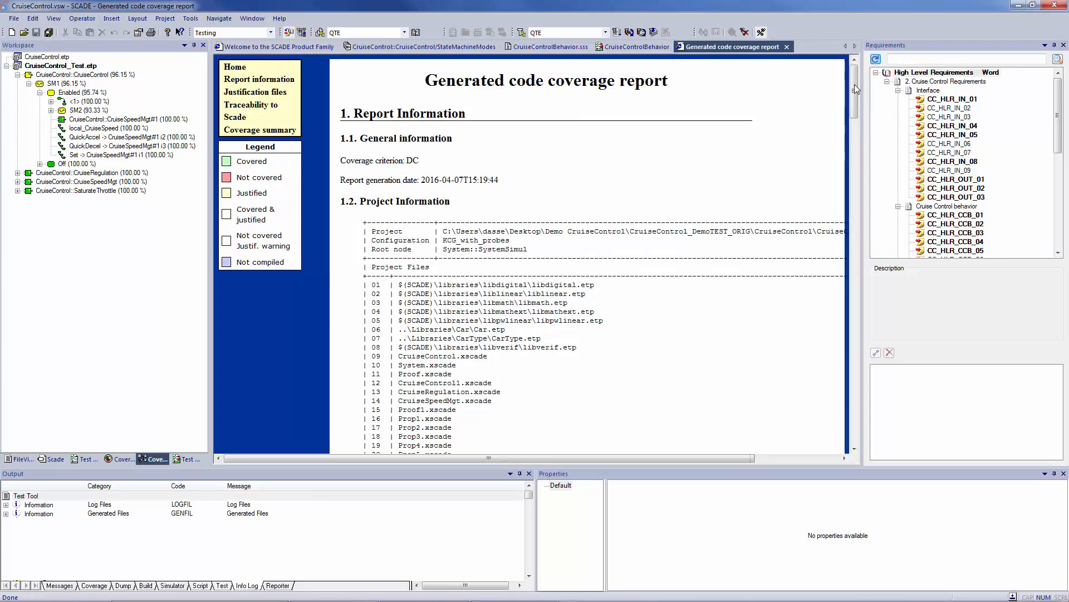
scroll("down", 3)
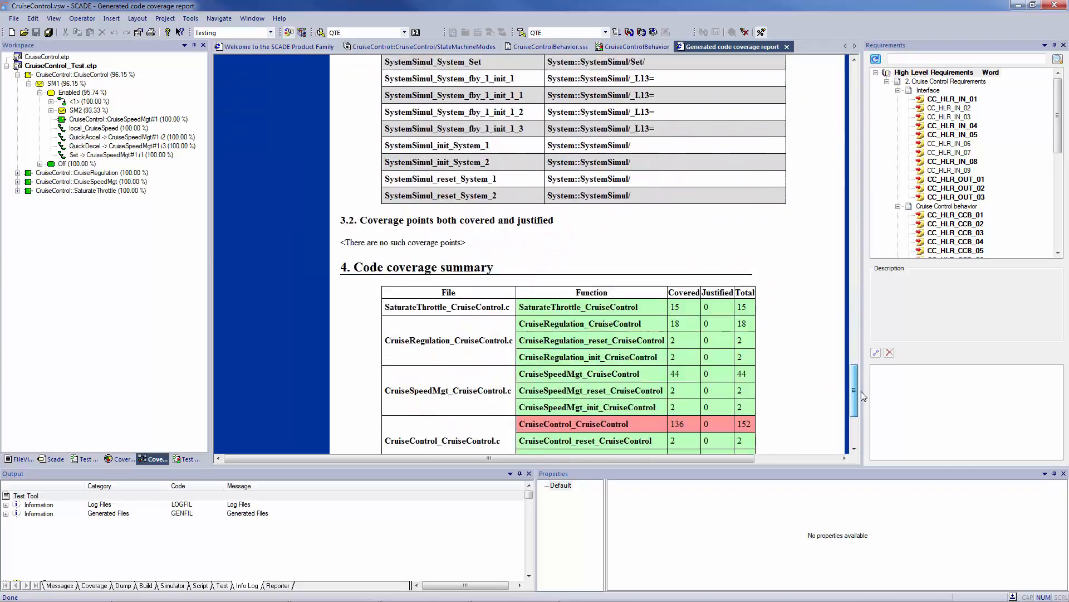
scroll("down", 3)
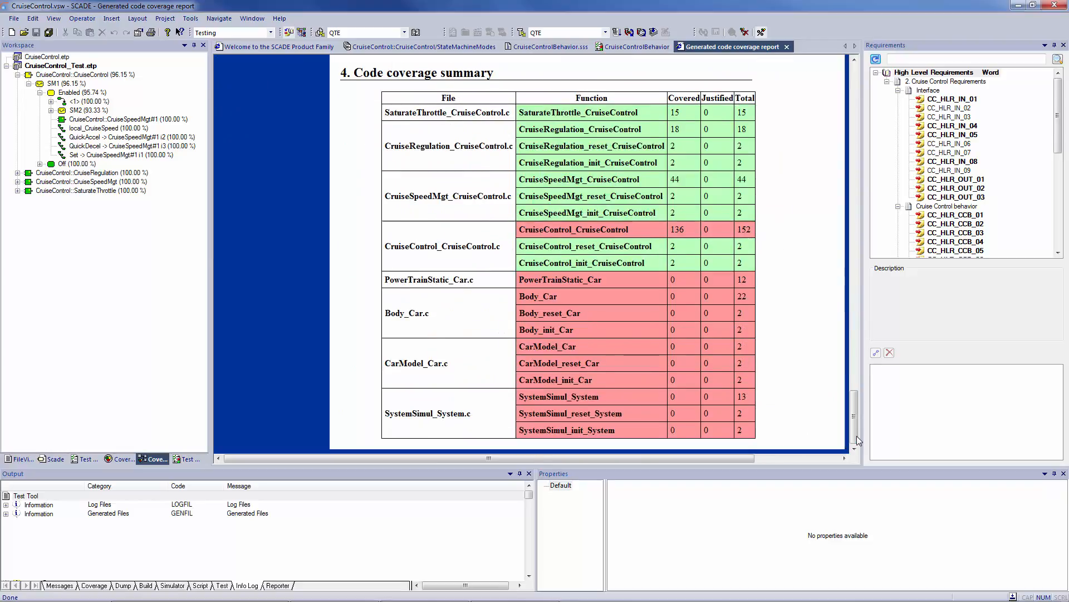